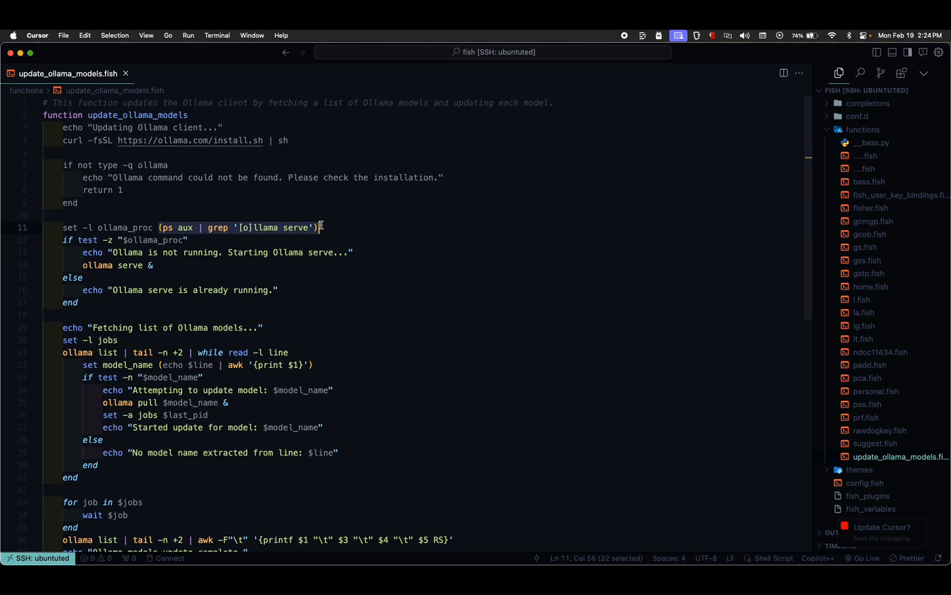
{"action": "double_click", "coordinate": [125, 228]}
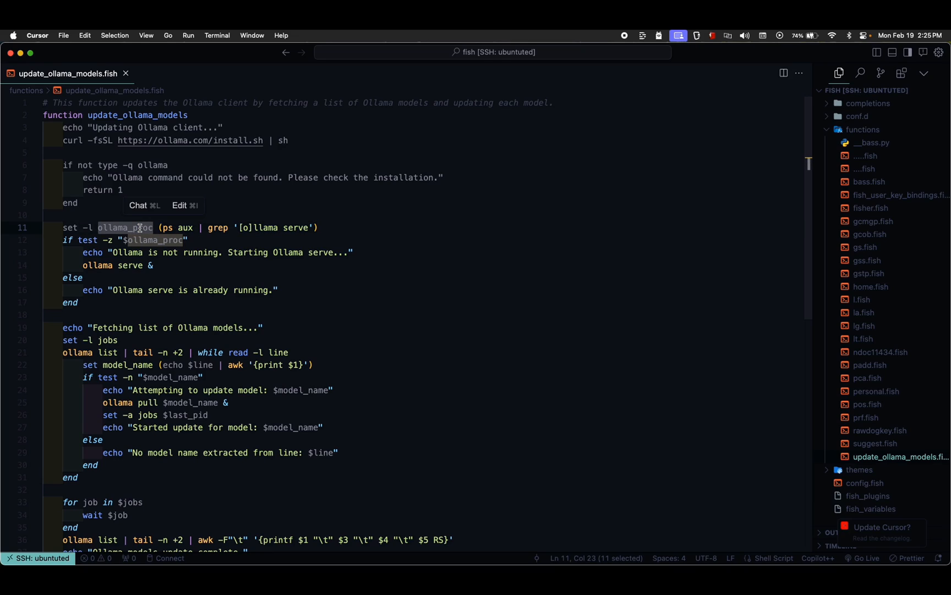
{"action": "left_click", "coordinate": [91, 215]}
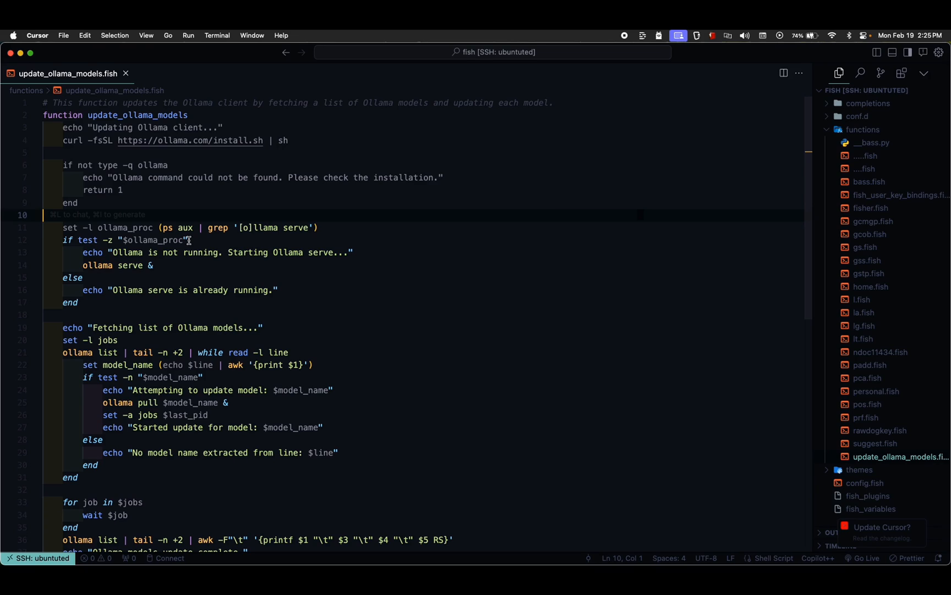
{"action": "mouse_move", "coordinate": [155, 269]}
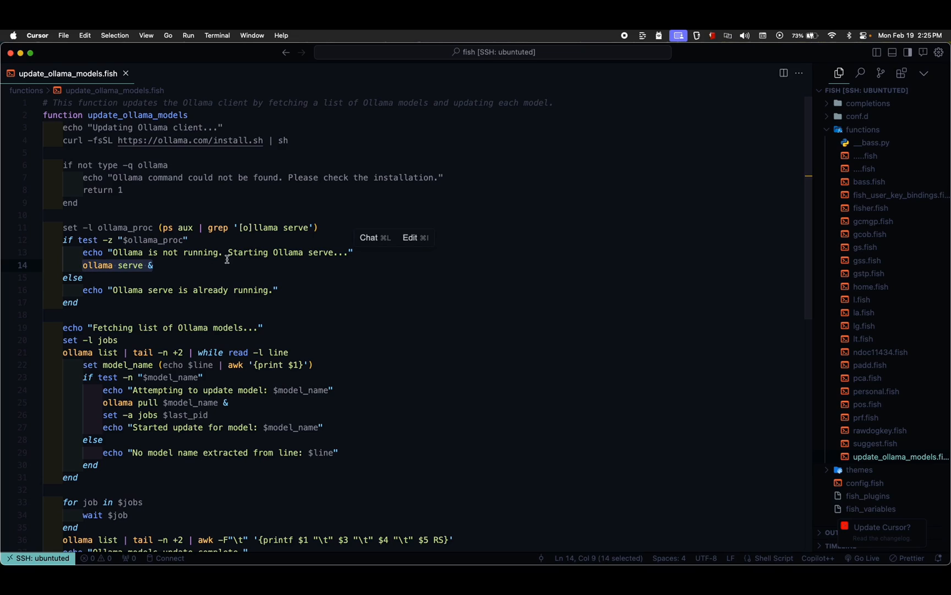
{"action": "left_click", "coordinate": [366, 280]}
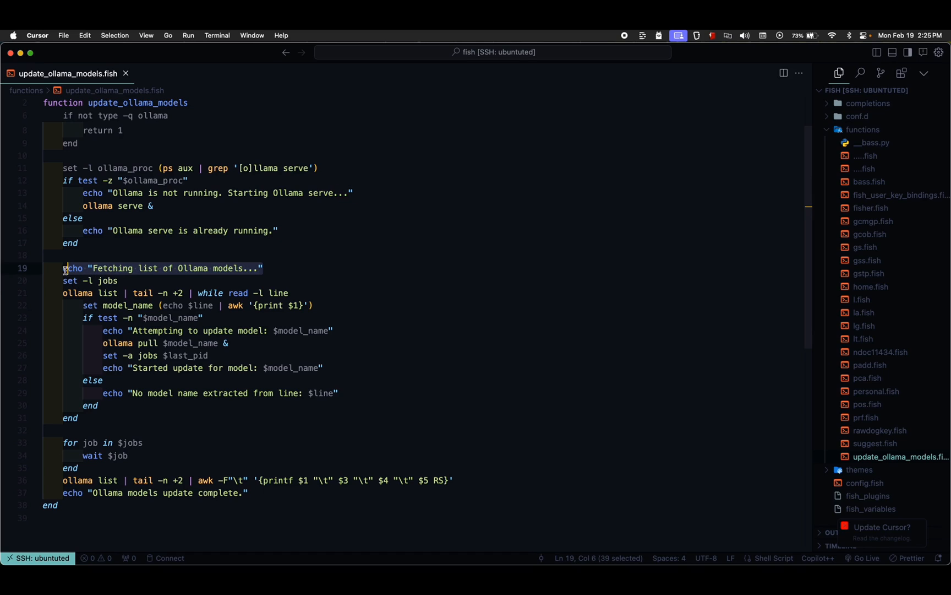
{"action": "left_click", "coordinate": [63, 255]}
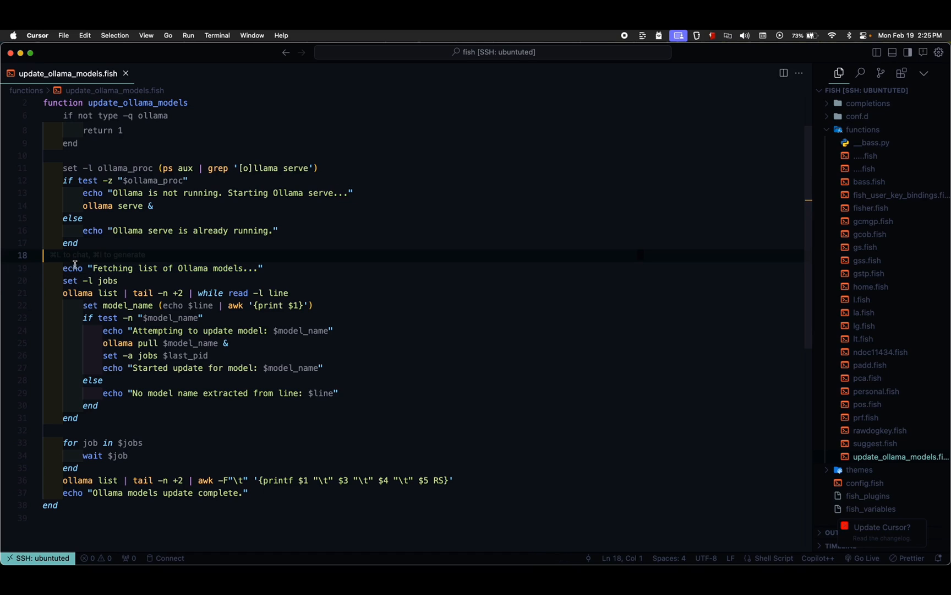
{"action": "double_click", "coordinate": [108, 281]}
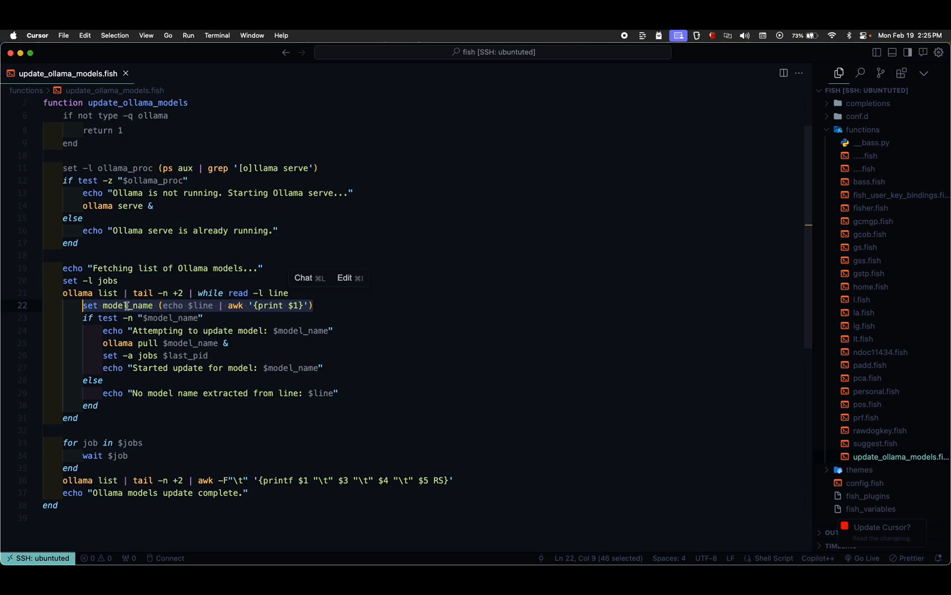
{"action": "double_click", "coordinate": [126, 305]}
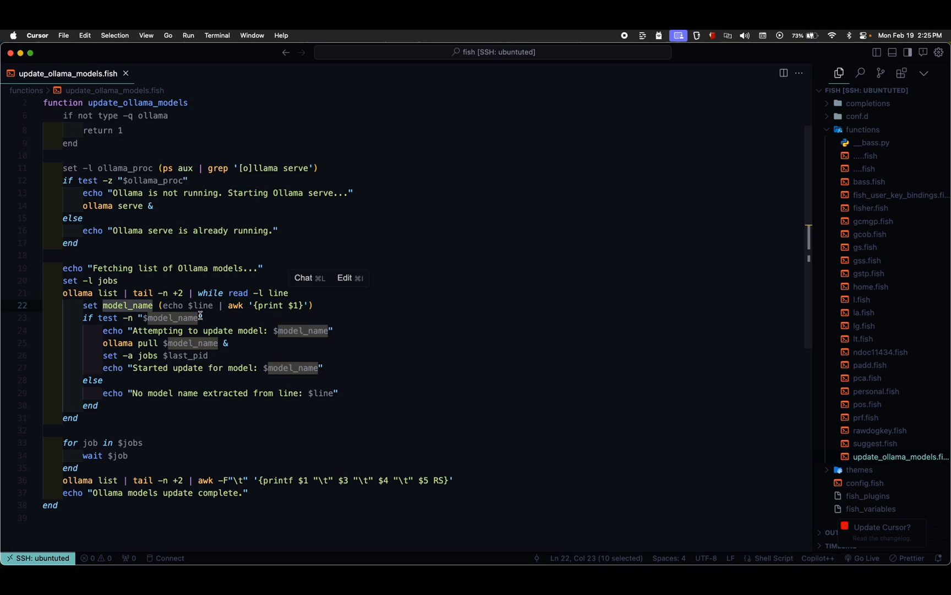
{"action": "left_click", "coordinate": [205, 317]}
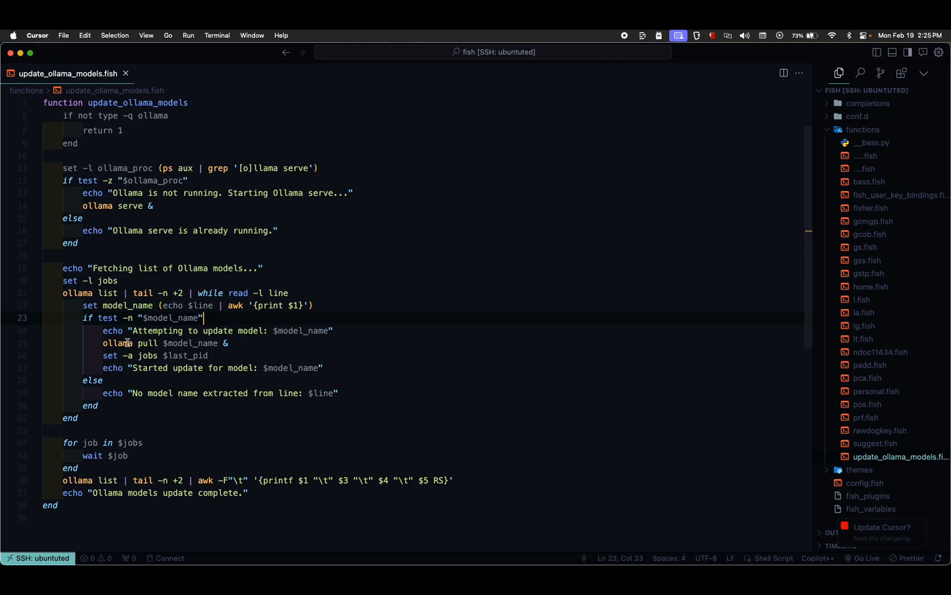
{"action": "double_click", "coordinate": [195, 342]}
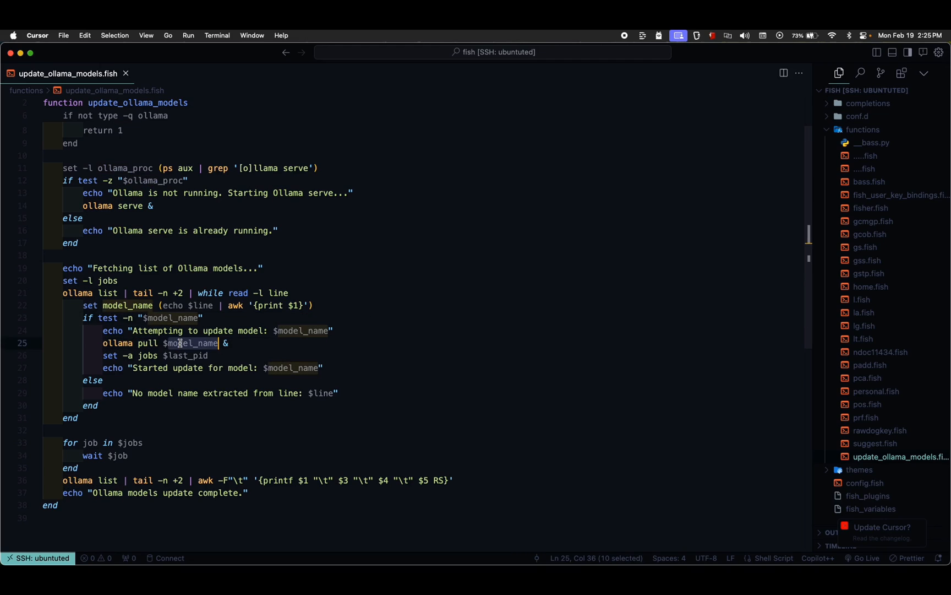
{"action": "left_click", "coordinate": [243, 342]}
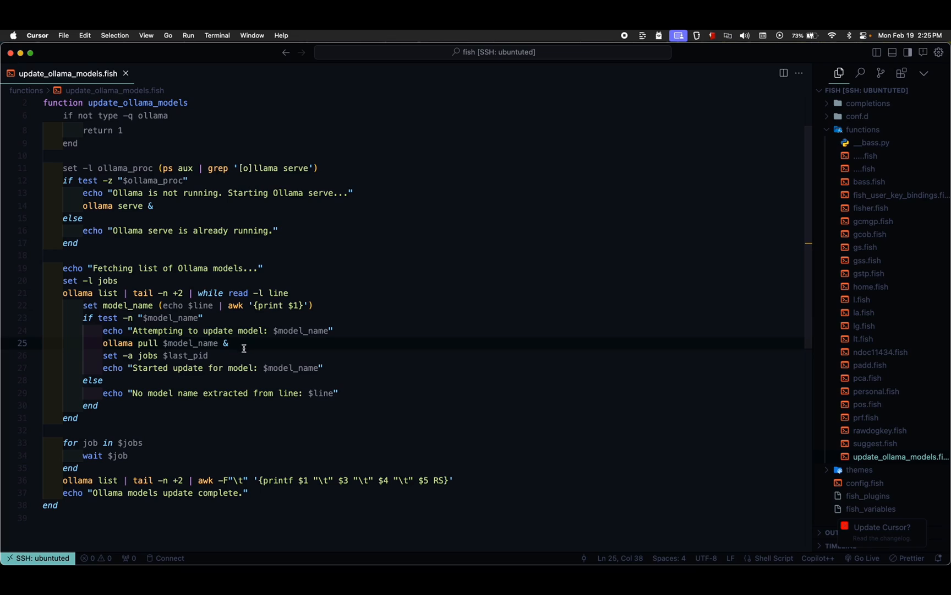
{"action": "mouse_move", "coordinate": [153, 354]}
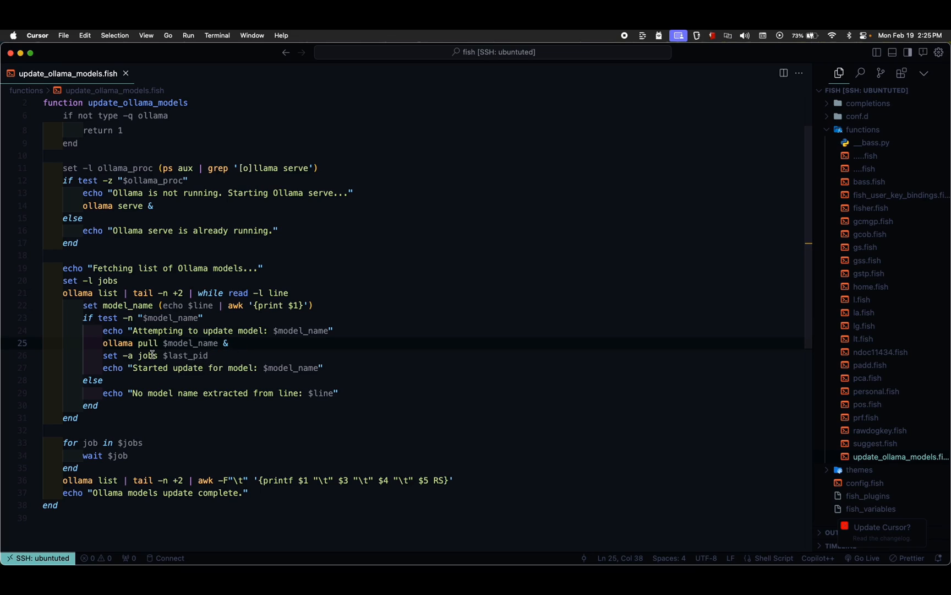
{"action": "mouse_move", "coordinate": [194, 384]}
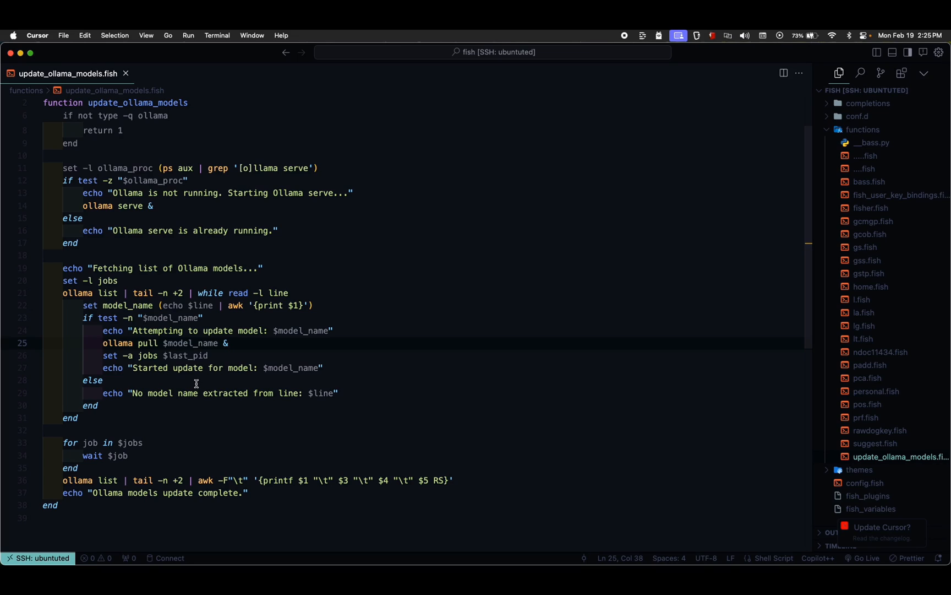
{"action": "mouse_move", "coordinate": [145, 456]}
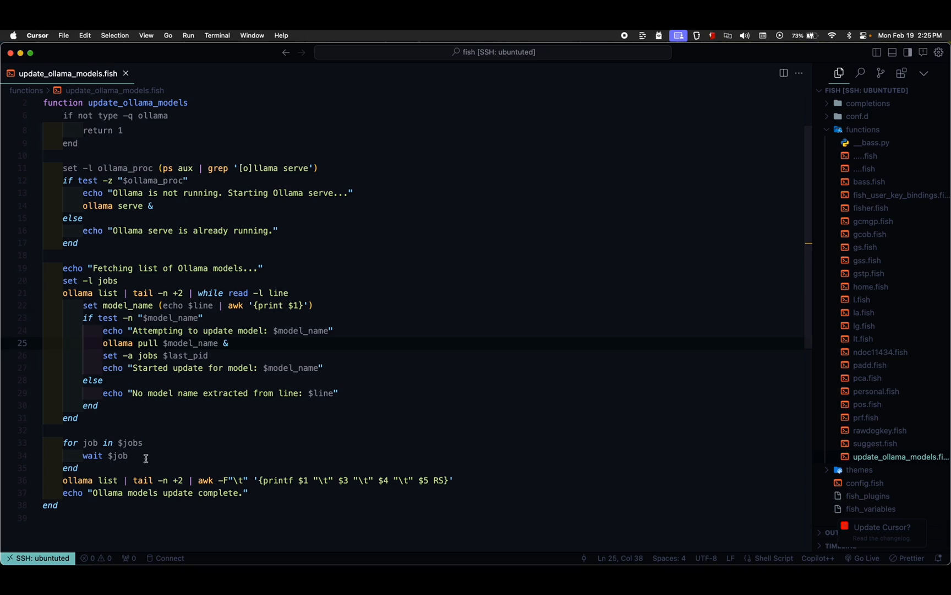